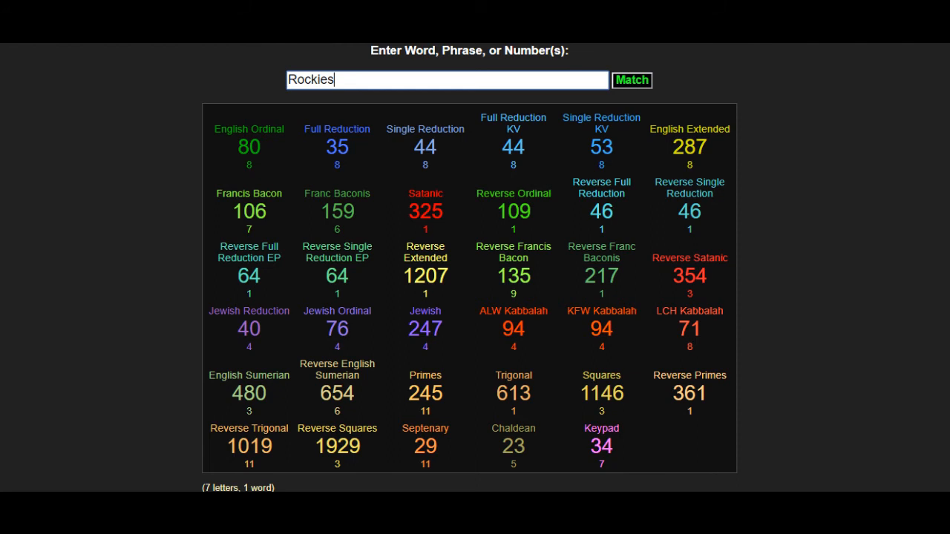
pyautogui.write('Rangers')
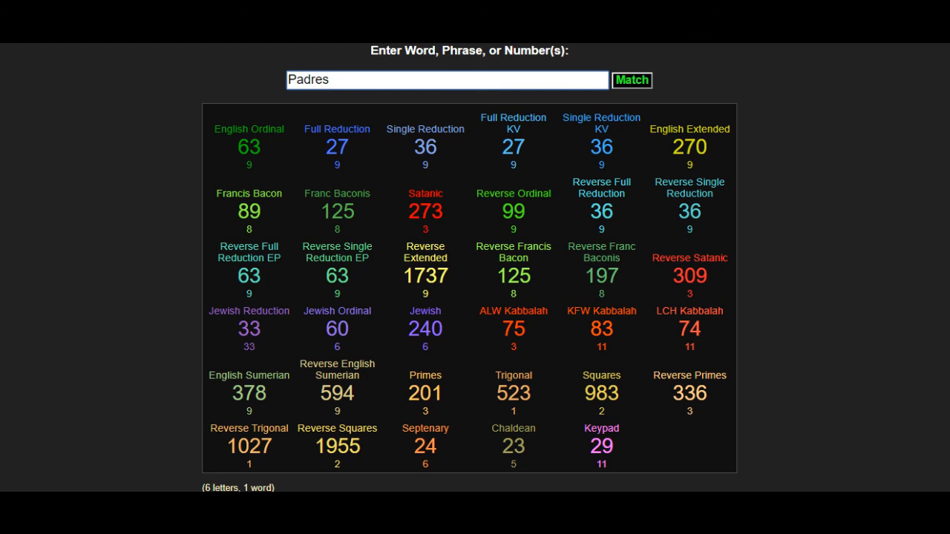
pyautogui.write('Angels')
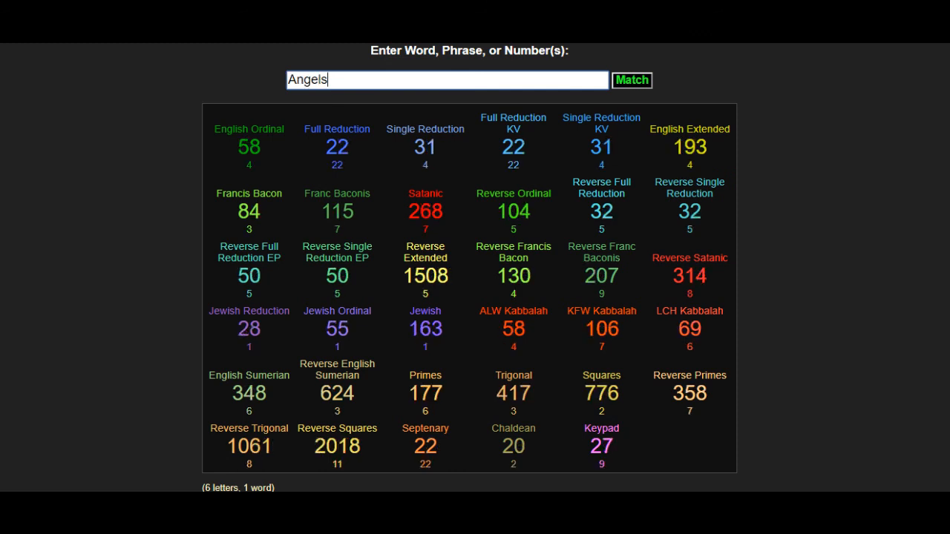